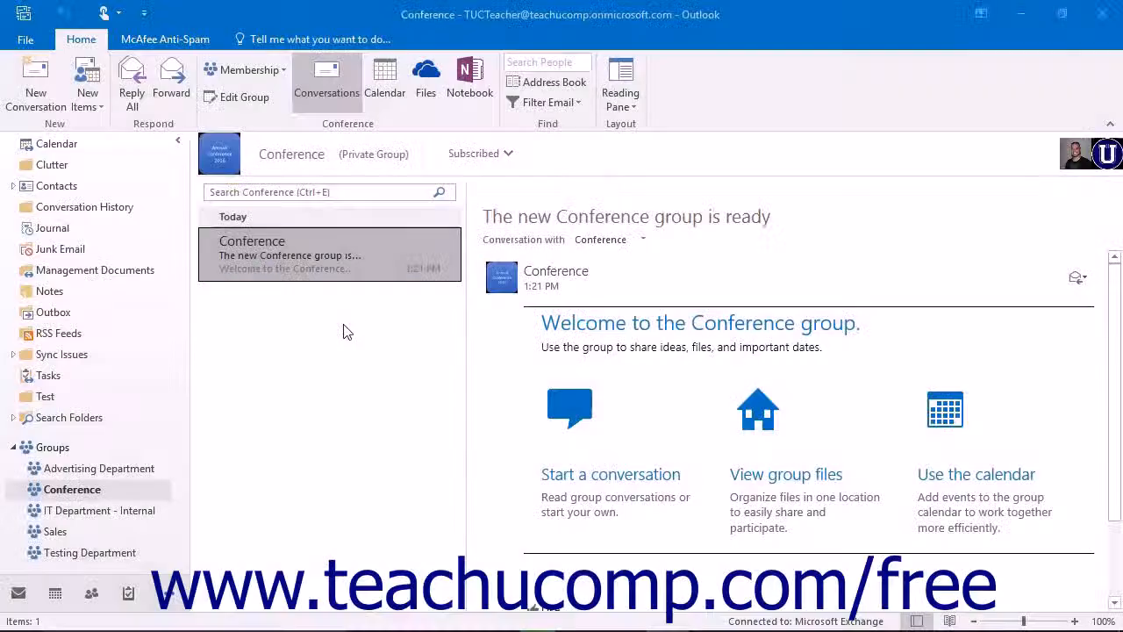
# - Start a blank conversation with the Conference group, then close its message window
pyautogui.click(329, 254)
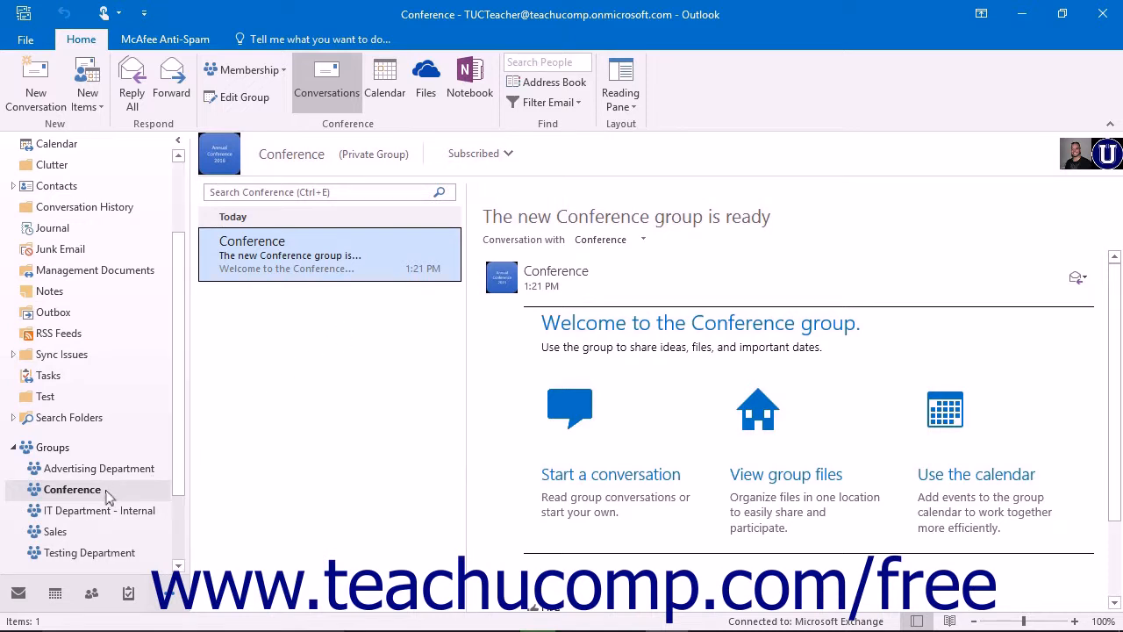
pyautogui.click(72, 488)
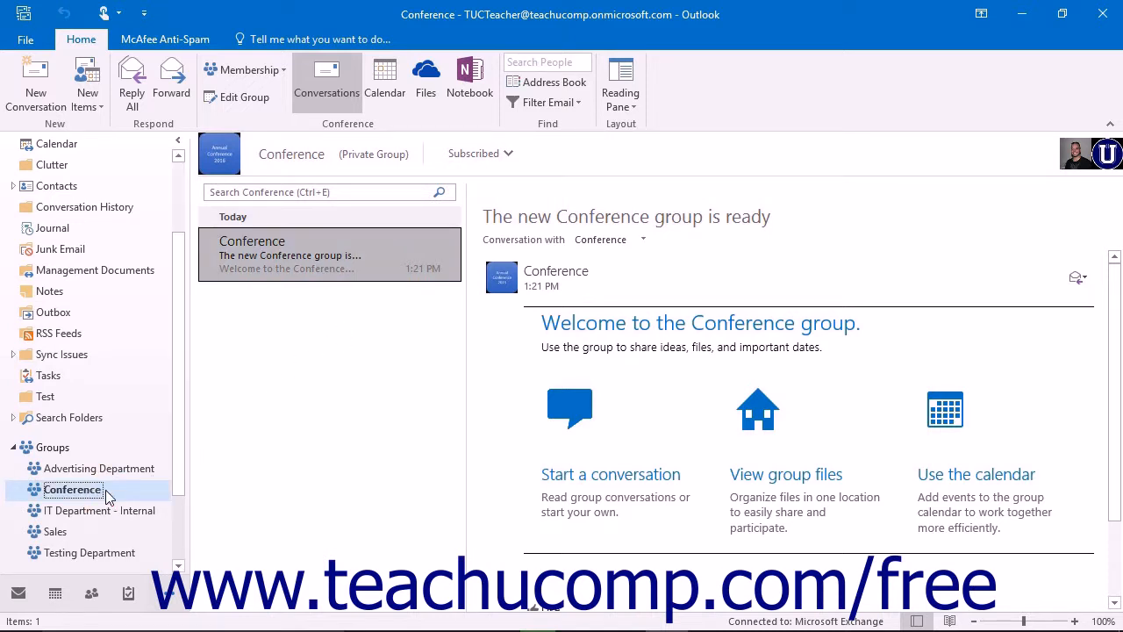
pyautogui.moveTo(315, 270)
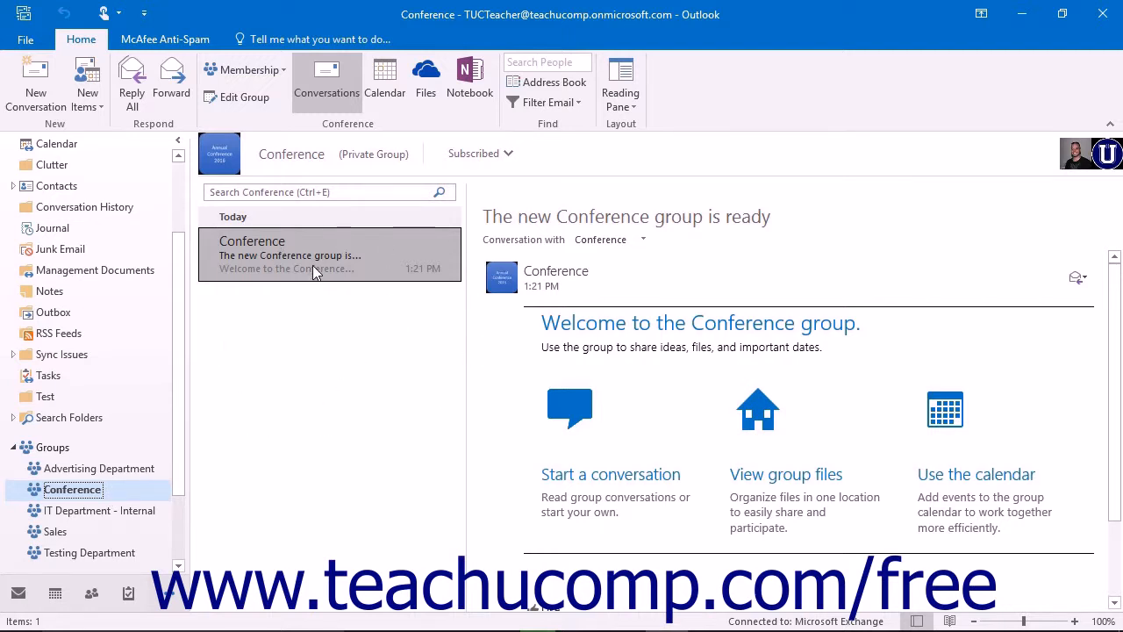
pyautogui.moveTo(719, 271)
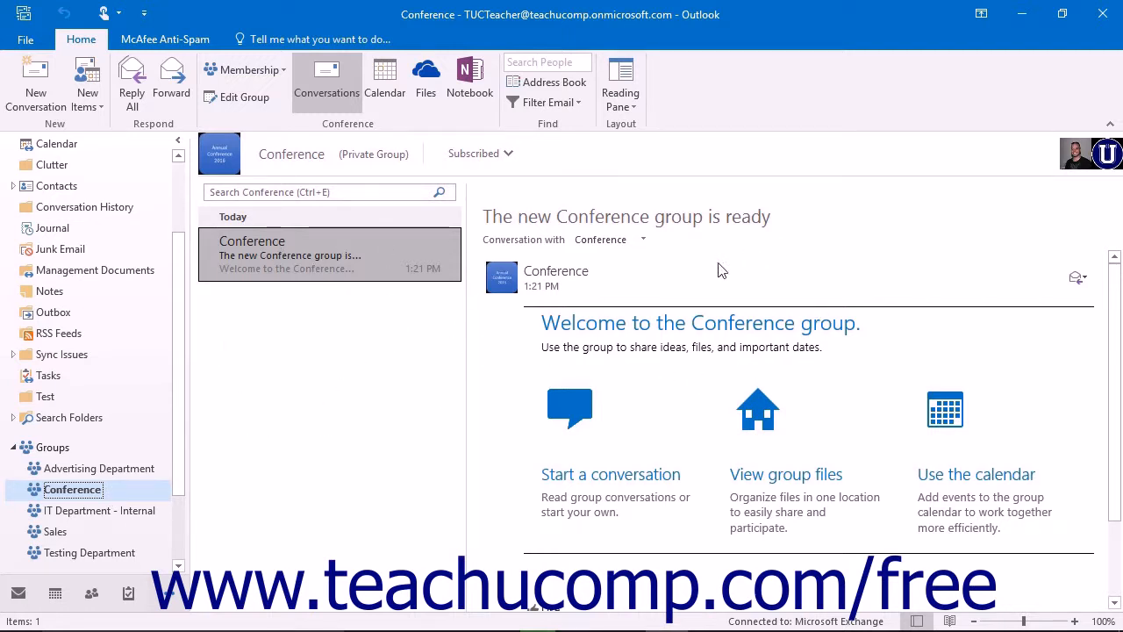
pyautogui.moveTo(741, 364)
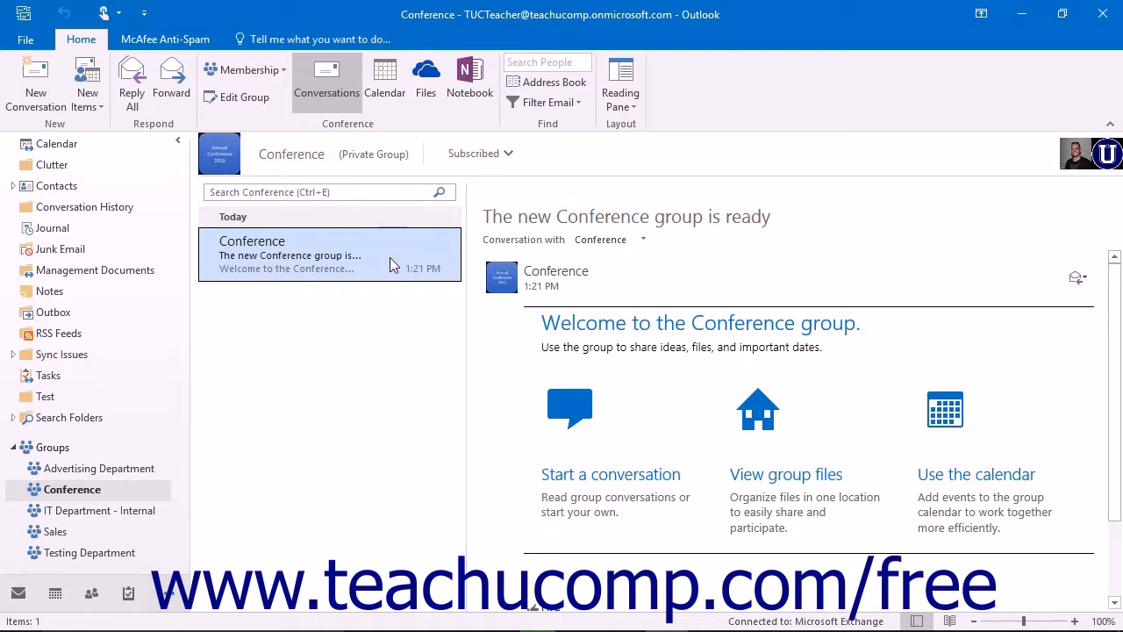
pyautogui.moveTo(428, 265)
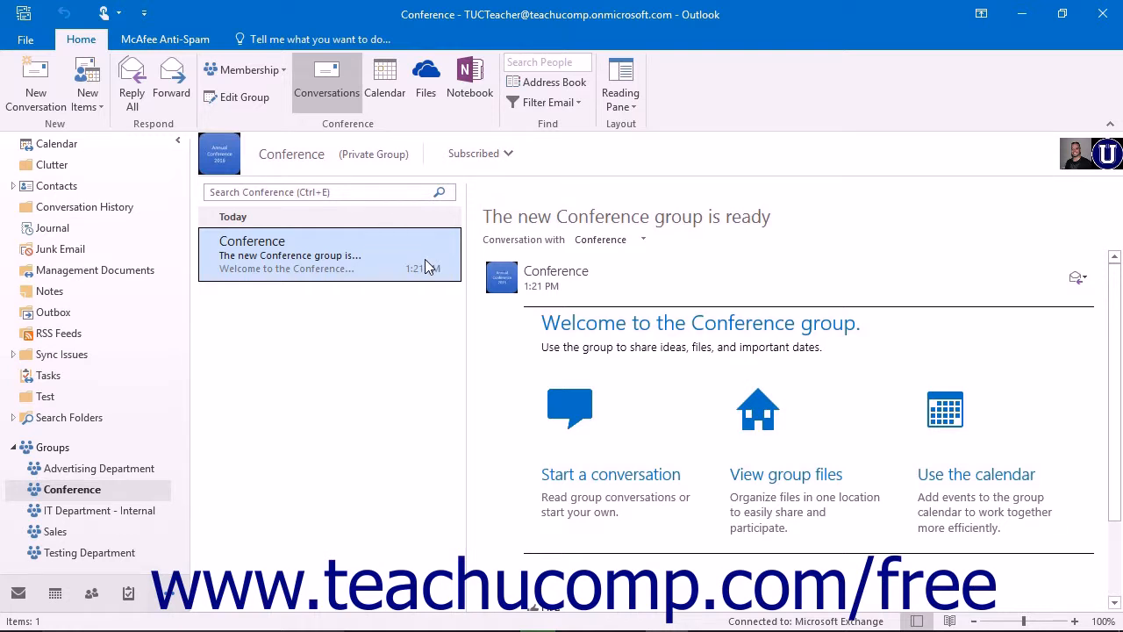
pyautogui.moveTo(570, 409)
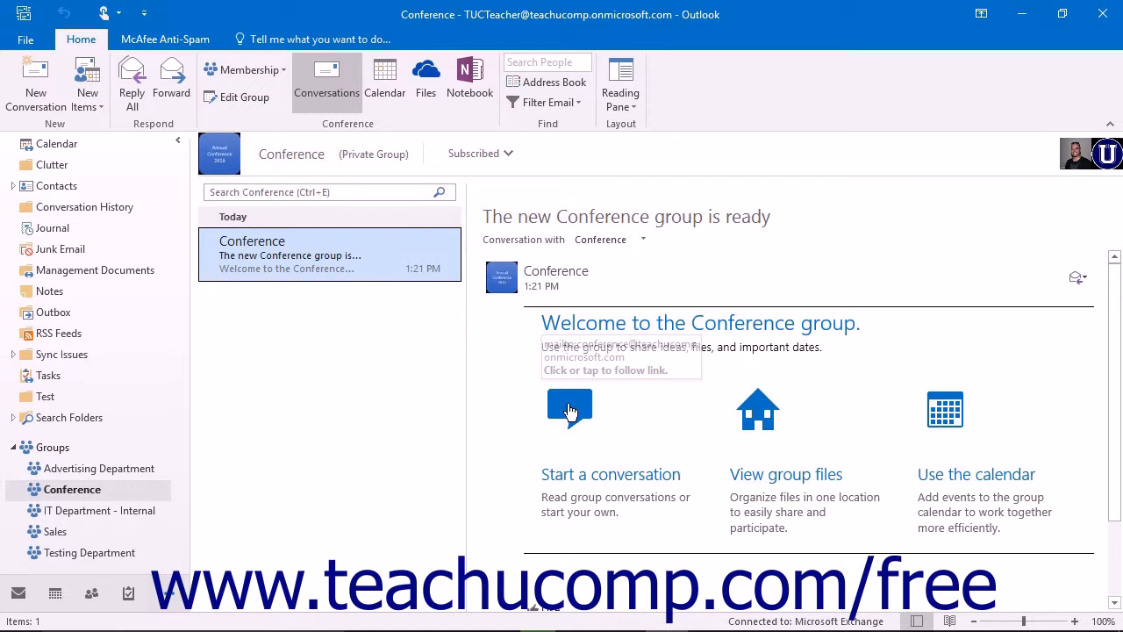
pyautogui.moveTo(757, 409)
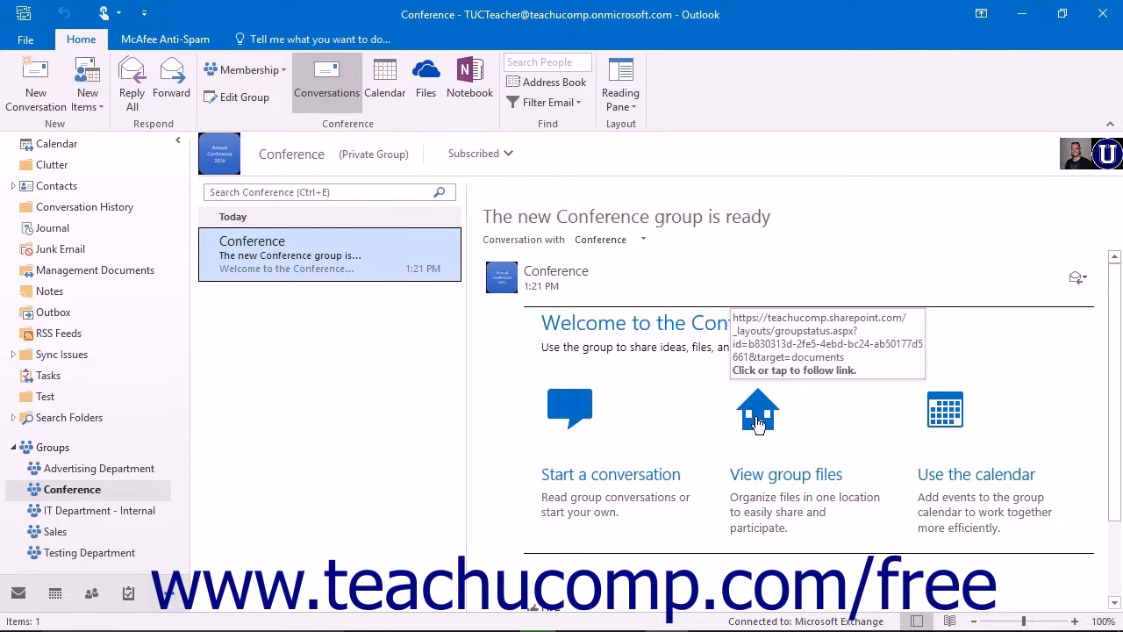
pyautogui.moveTo(562, 405)
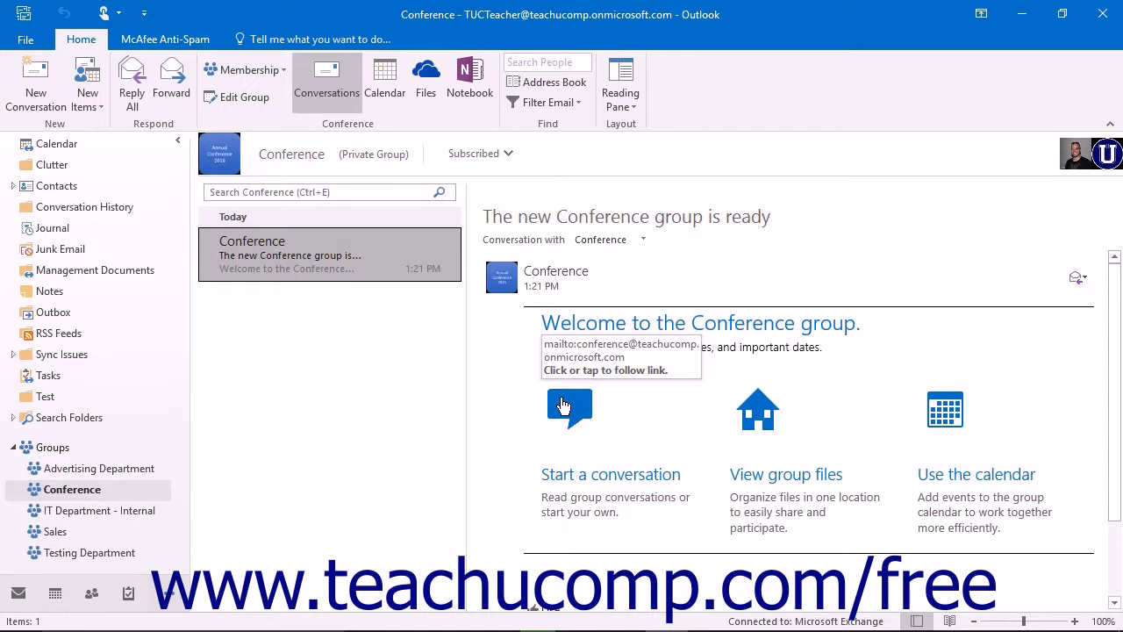
pyautogui.click(569, 409)
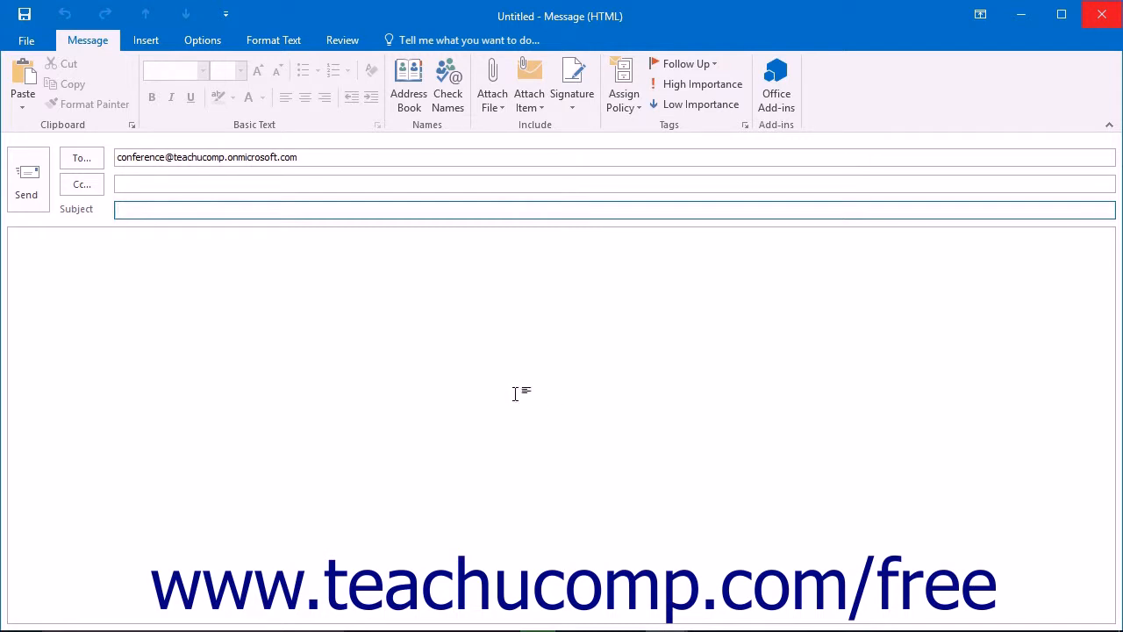
pyautogui.moveTo(412, 357)
pyautogui.write('Conference')
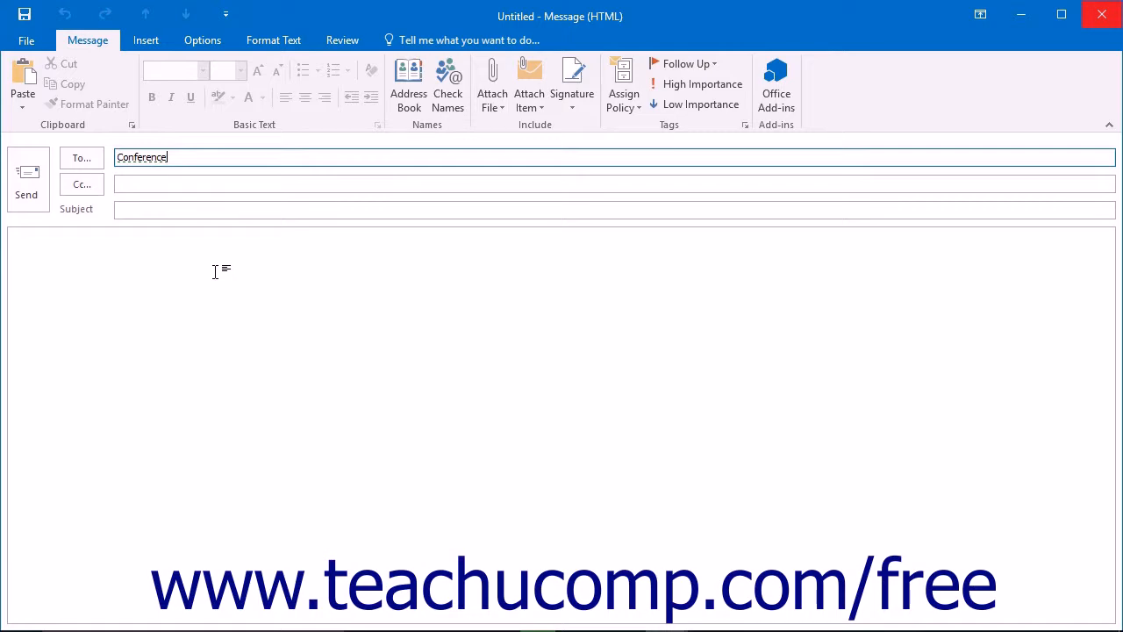
pyautogui.click(1101, 14)
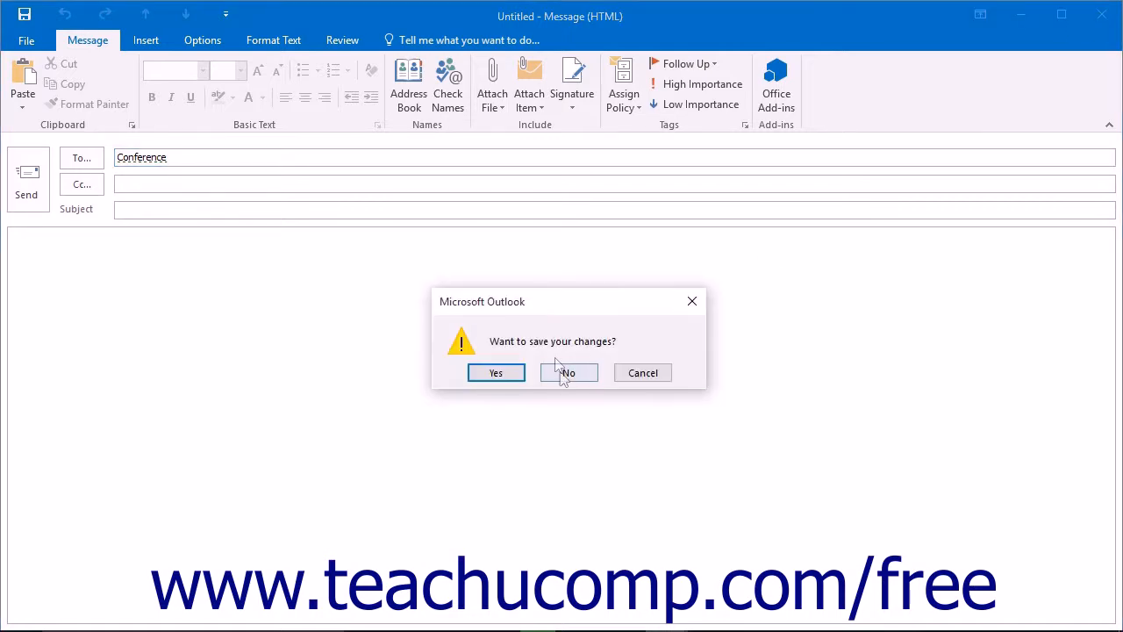
# - Decline saving so the unsent Conference group message is discarded
pyautogui.click(569, 372)
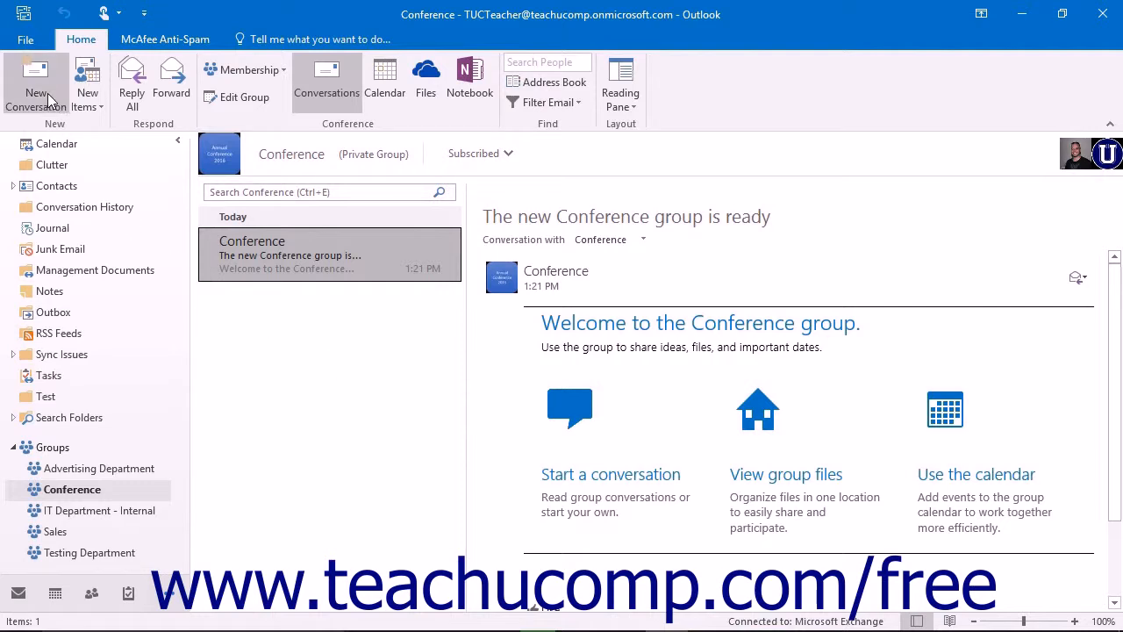
pyautogui.moveTo(35, 83)
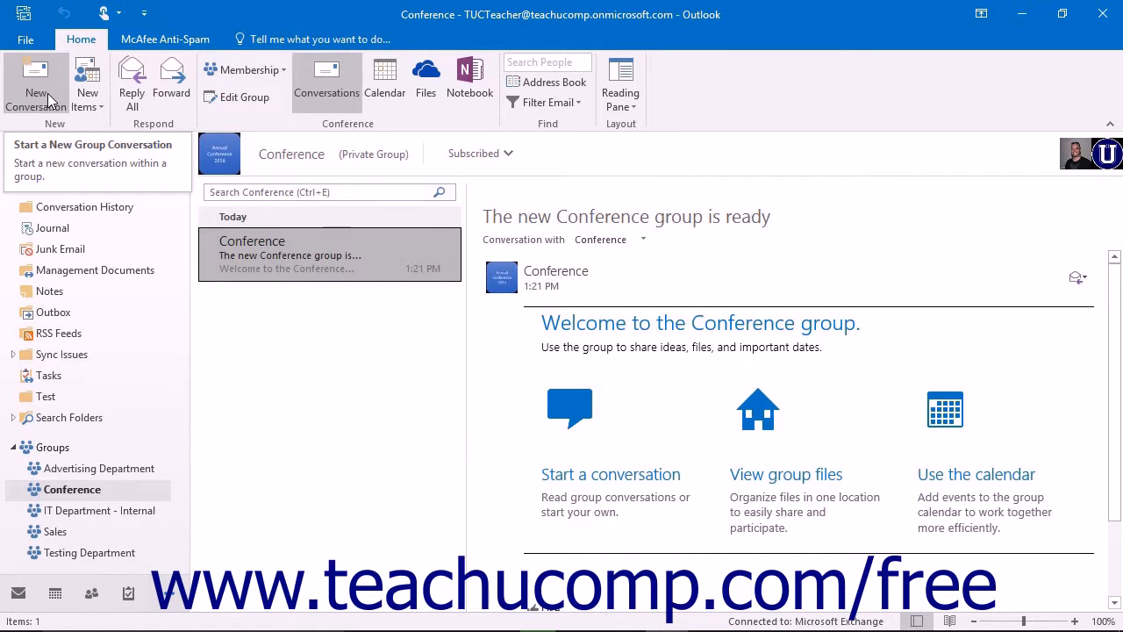
# - Start a New Conversation message to the Conference group for the 'Ideas?' draft
pyautogui.click(36, 83)
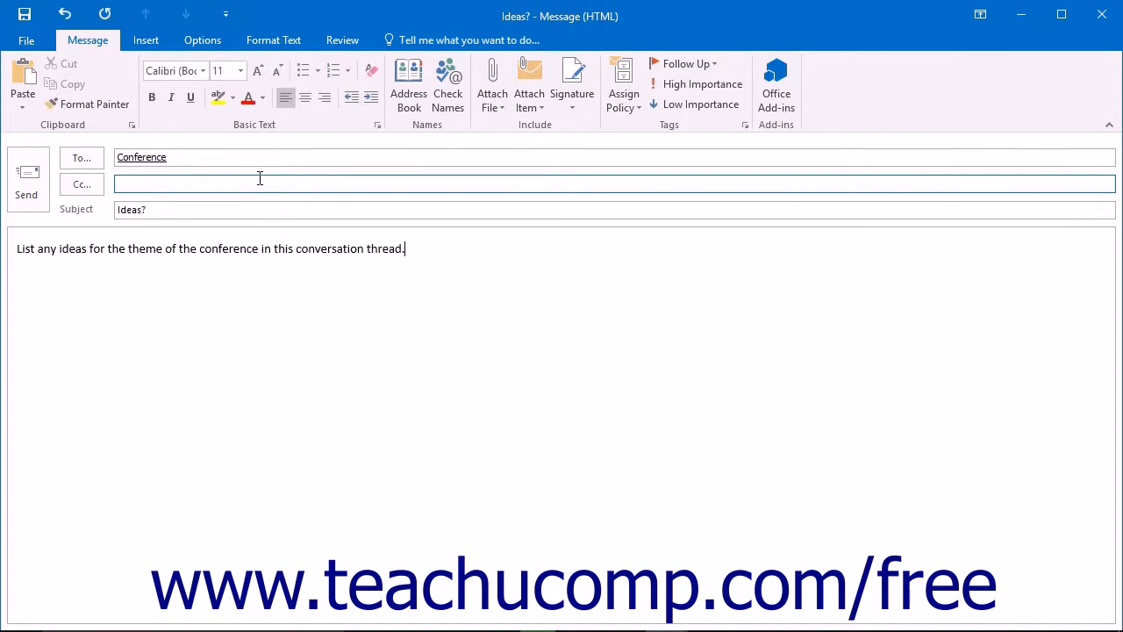
pyautogui.moveTo(281, 185)
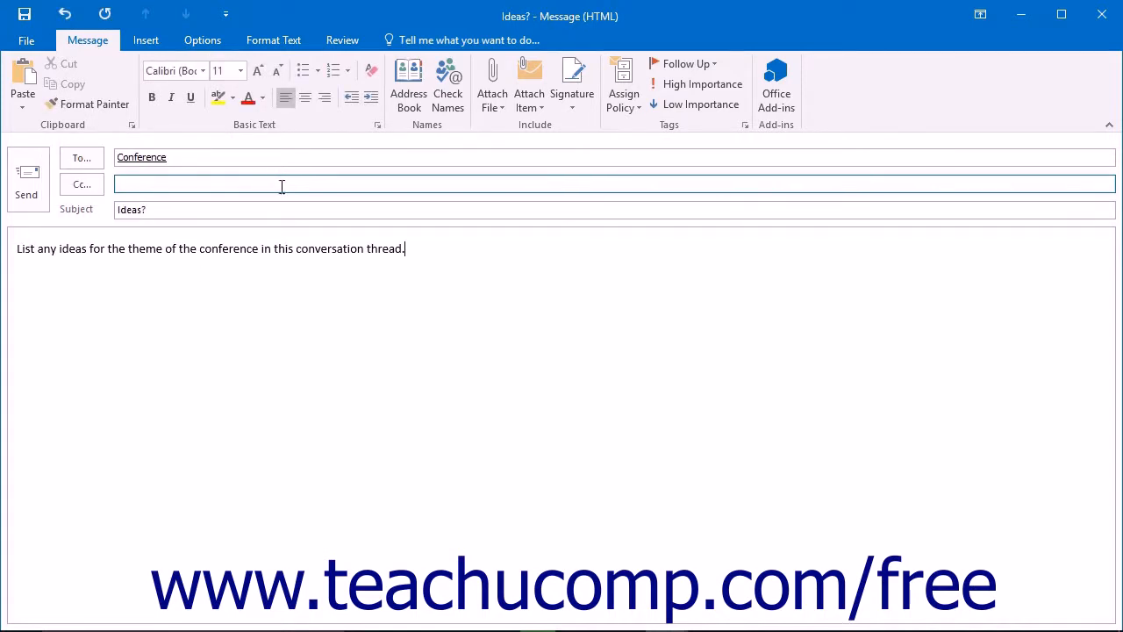
# - Check the Attach File and Attach Item lists without attaching anything, then send 'Ideas?'
pyautogui.click(492, 79)
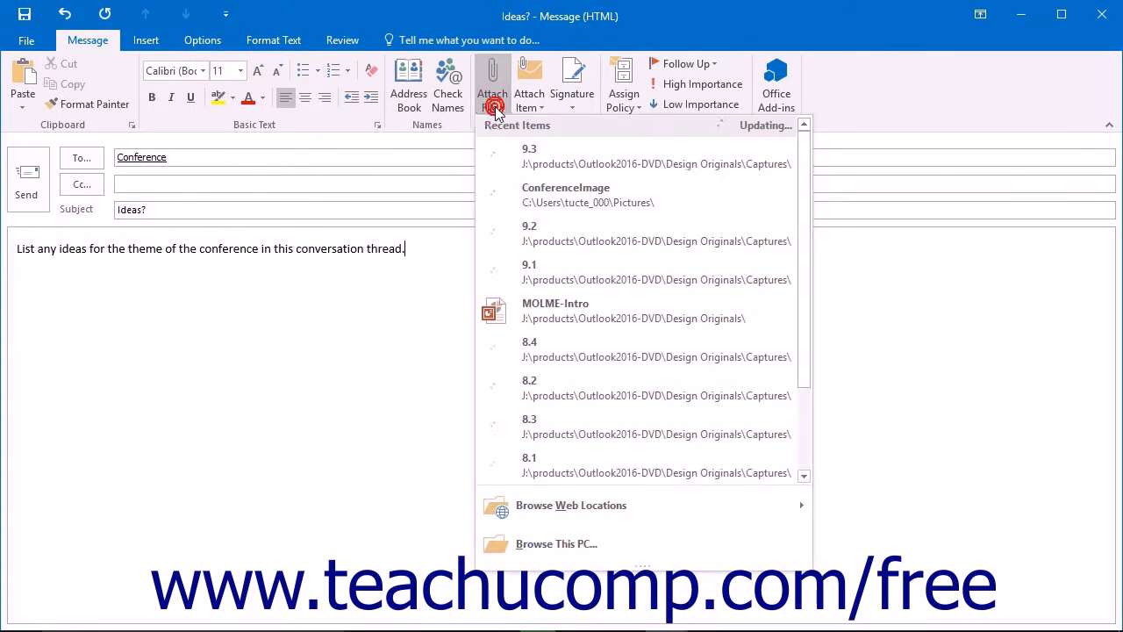
pyautogui.click(492, 83)
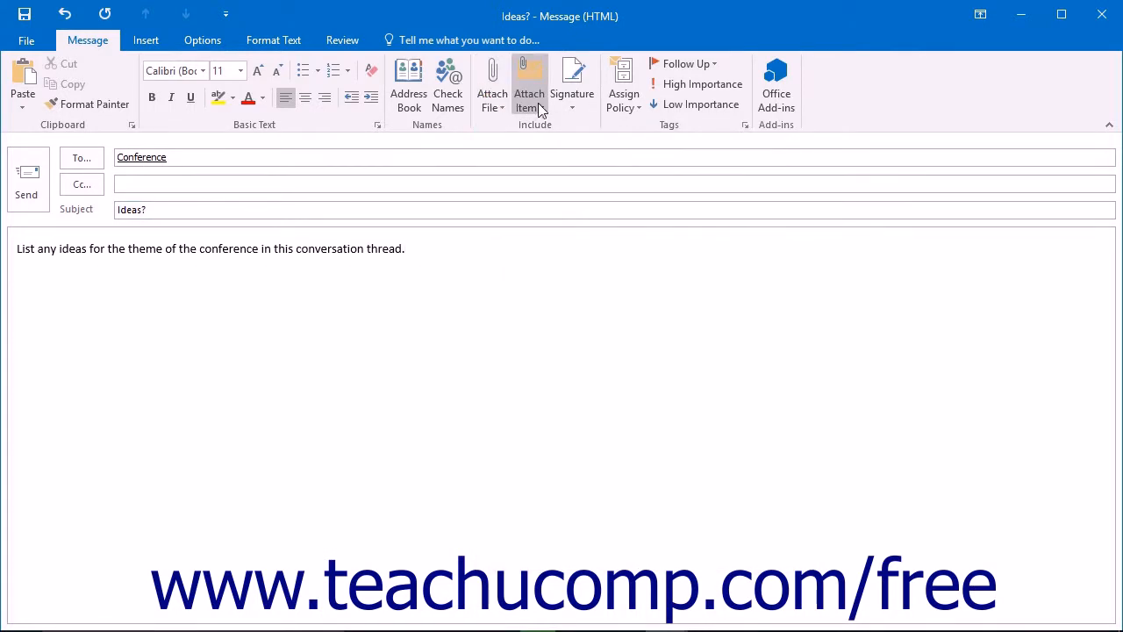
pyautogui.click(529, 83)
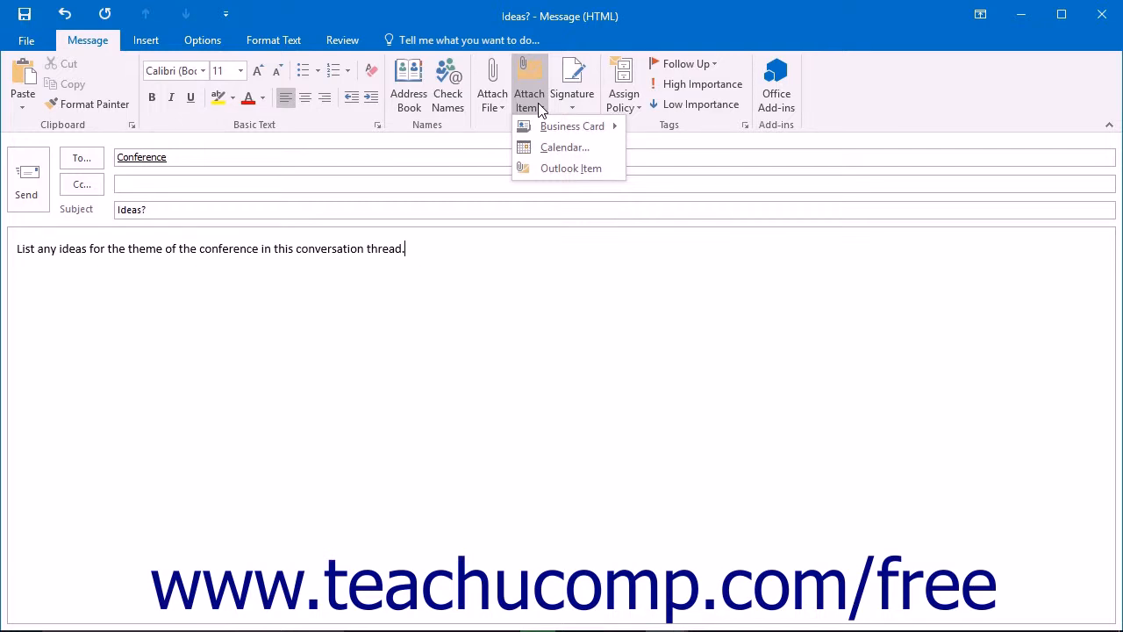
pyautogui.click(529, 88)
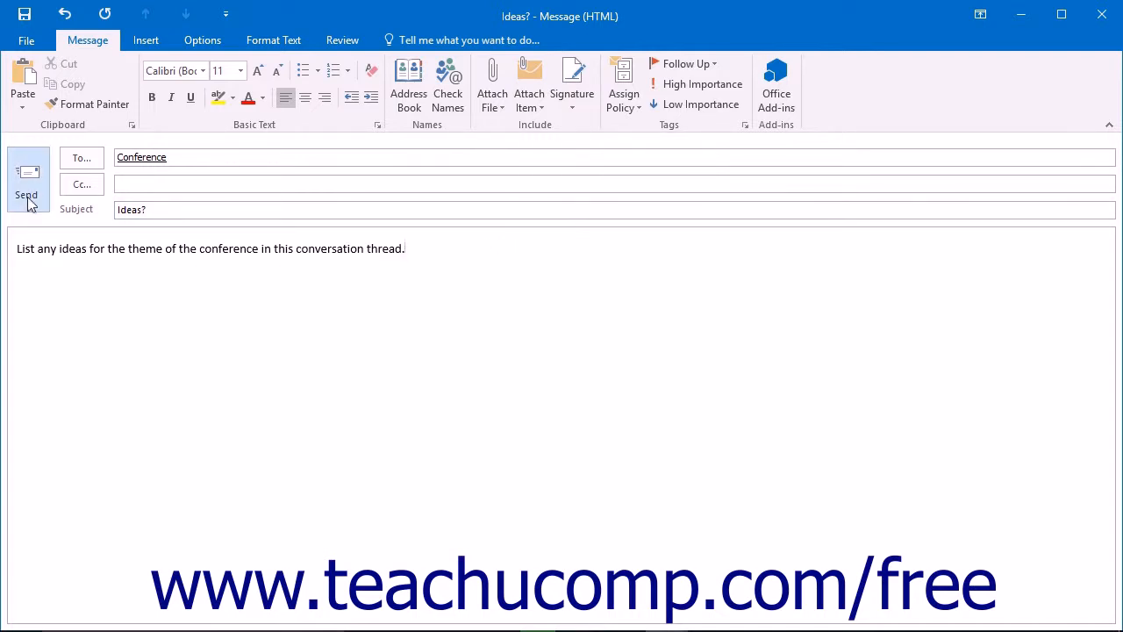
pyautogui.click(27, 185)
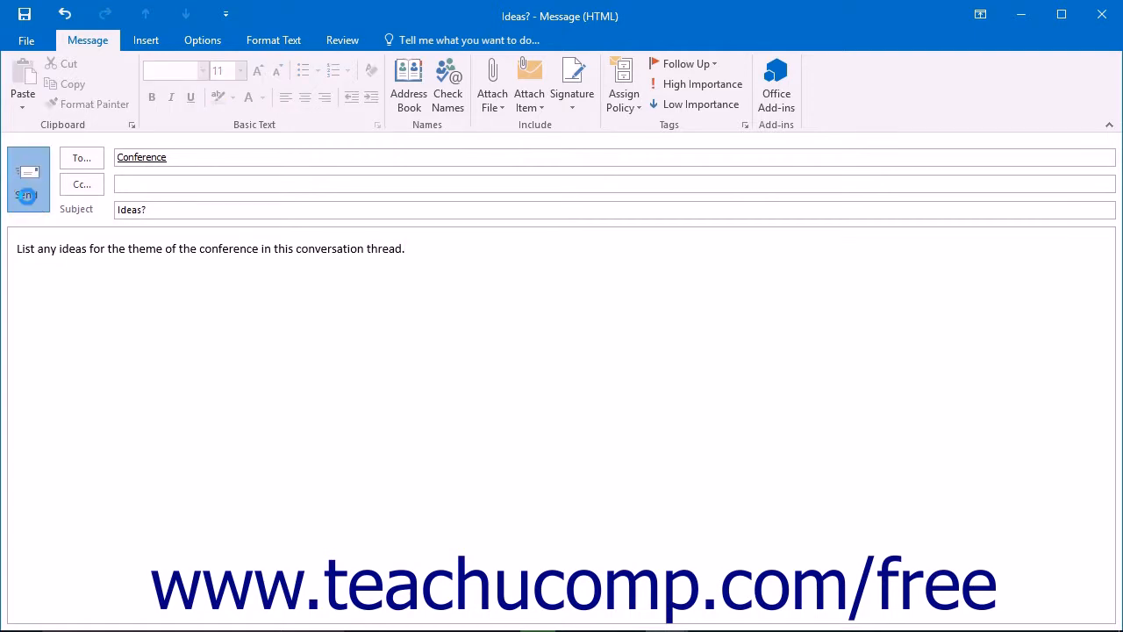